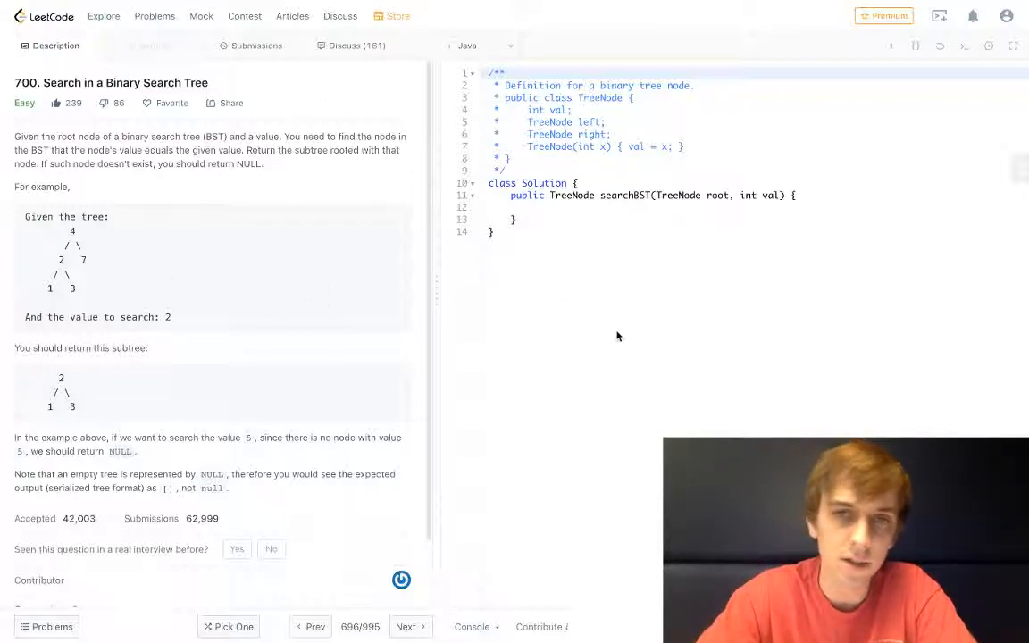
Write the base cases 'if (root == null) return null;' and 'if (root.val == val) return root;'.
{"action": "left_click", "coordinate": [580, 195]}
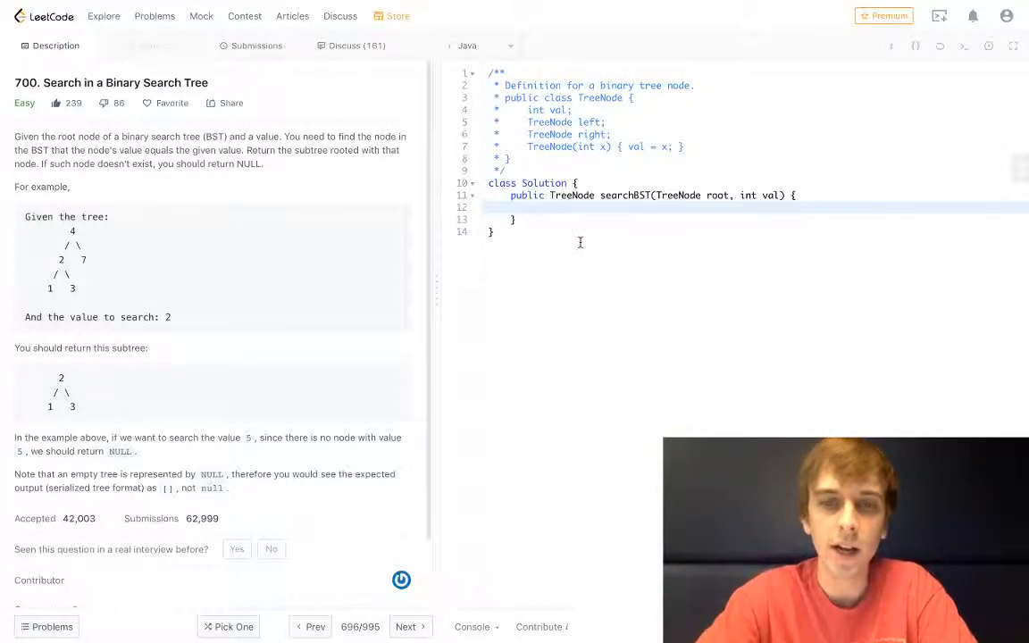
{"action": "type", "text": "if (rot"}
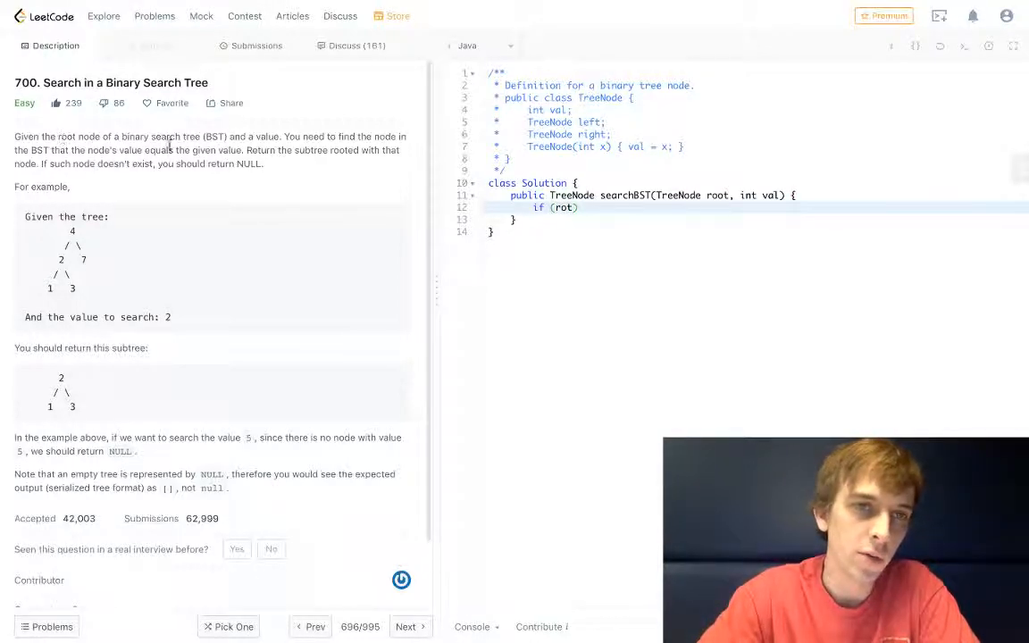
{"action": "left_click_drag", "start_coordinate": [308, 137], "coordinate": [379, 149]}
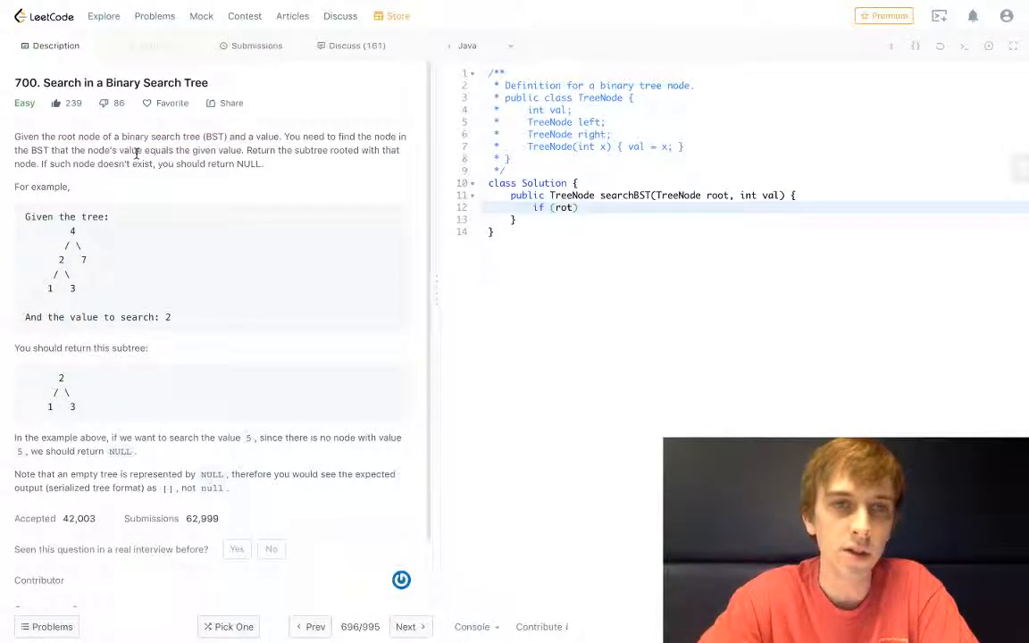
{"action": "left_click_drag", "start_coordinate": [247, 149], "coordinate": [68, 187]}
{"action": "type", "text": "o"}
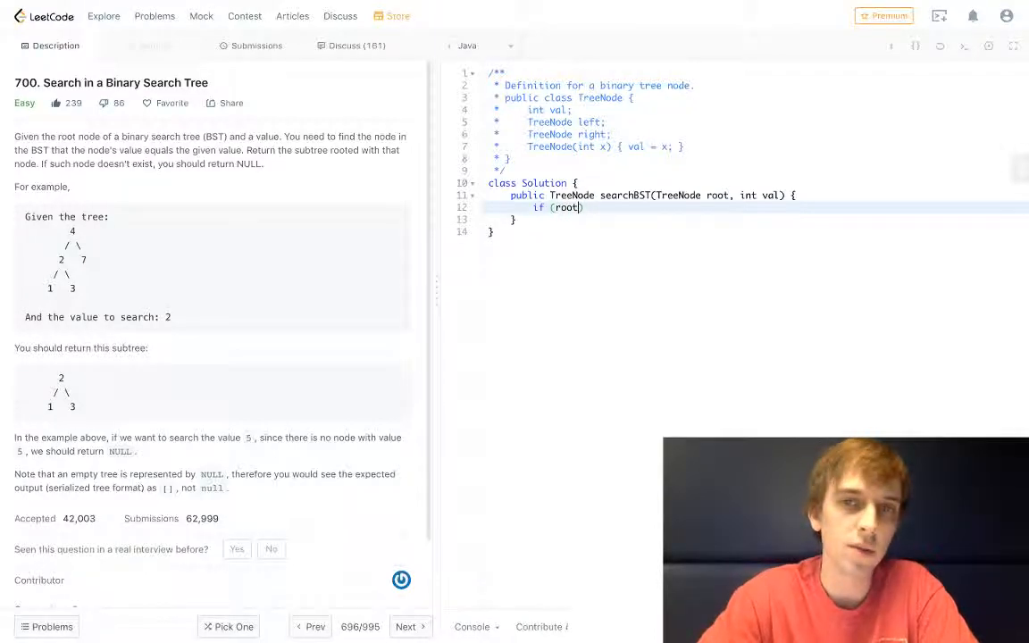
{"action": "type", "text": ".val == val"}
{"action": "type", "text": " == nul"}
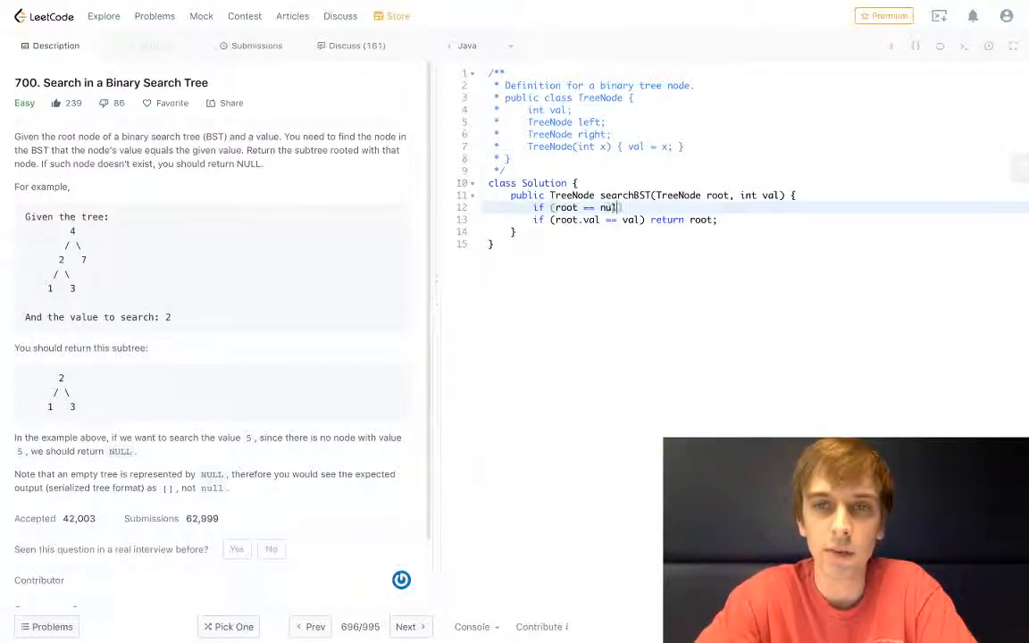
{"action": "type", "text": "reutn"}
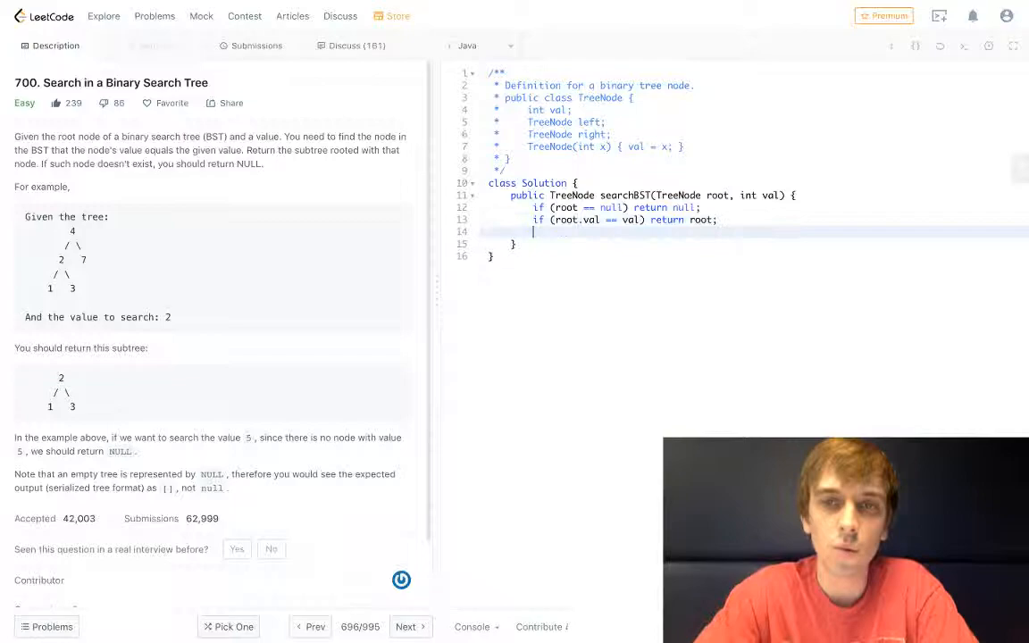
Open a blank line beneath the base cases for the 'if (val < root.val)' branch.
{"action": "key", "text": "Enter"}
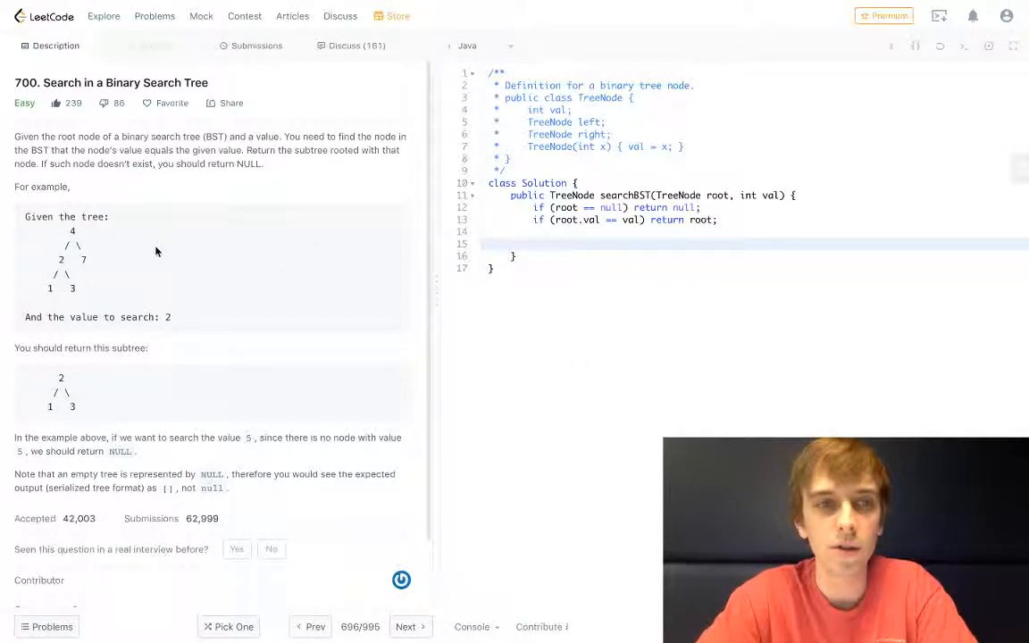
{"action": "mouse_move", "coordinate": [81, 469]}
{"action": "type", "text": "if (val < root.val) {"}
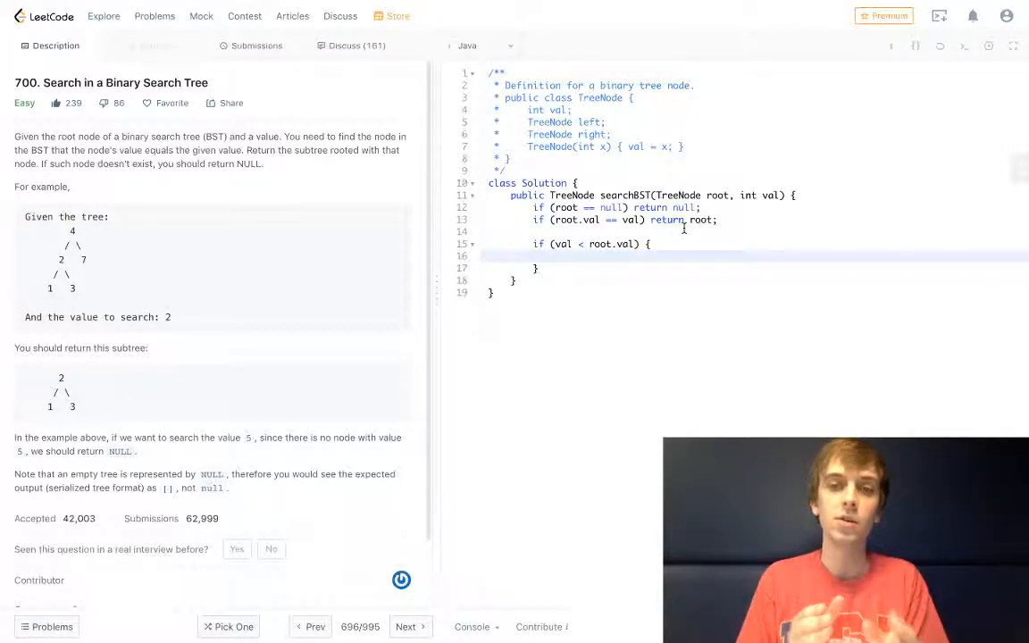
Return searchBST(root.left, val) in the if block, and searchBST(root.right, val) in an else block.
{"action": "type", "text": "S"}
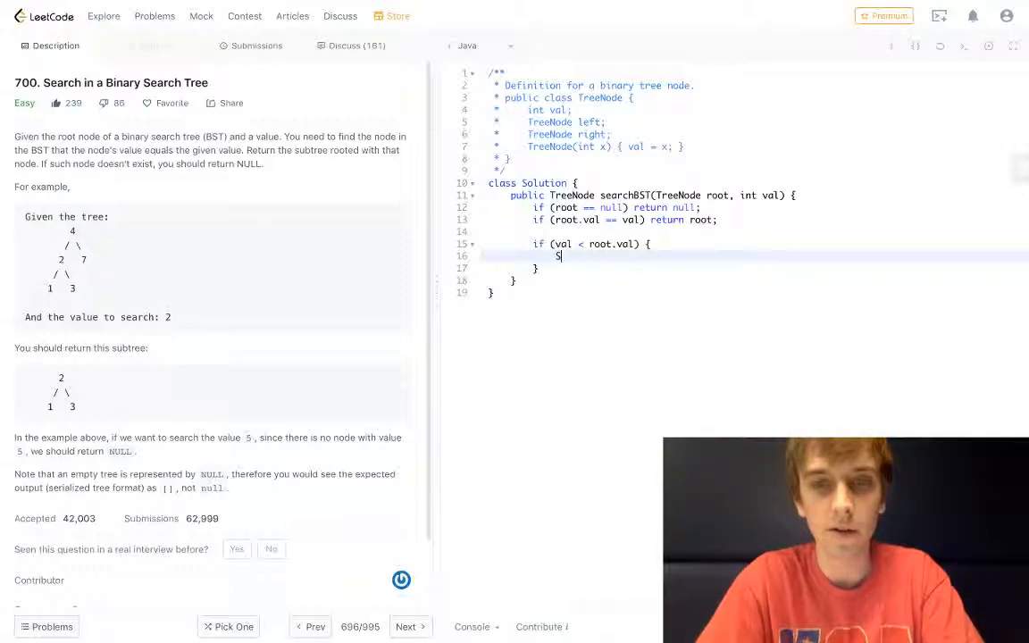
{"action": "type", "text": "earchBST(root.left,"}
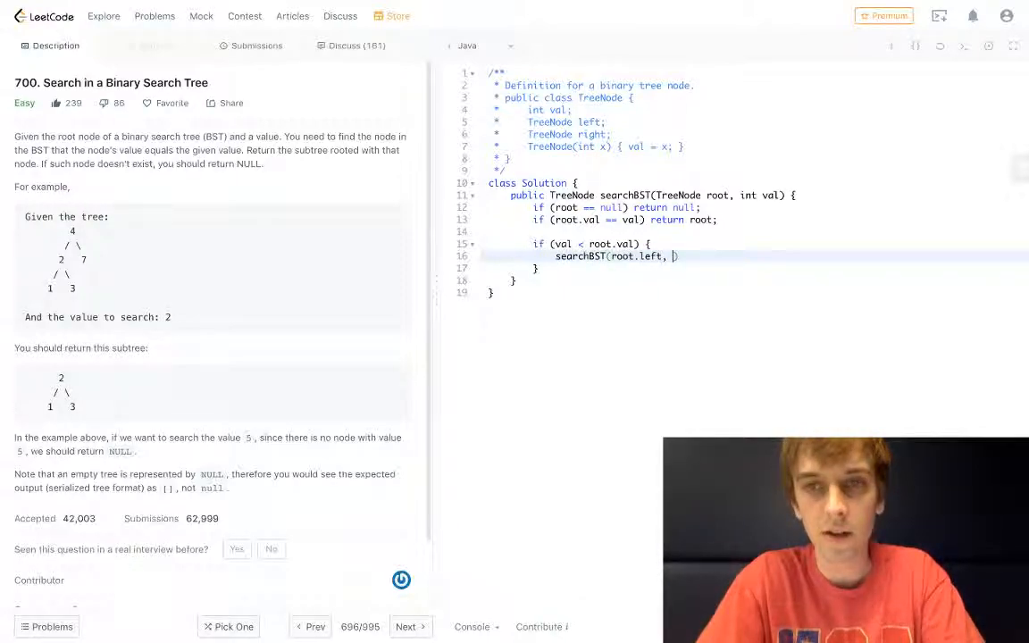
{"action": "type", "text": "val);"}
{"action": "type", "text": "sea"}
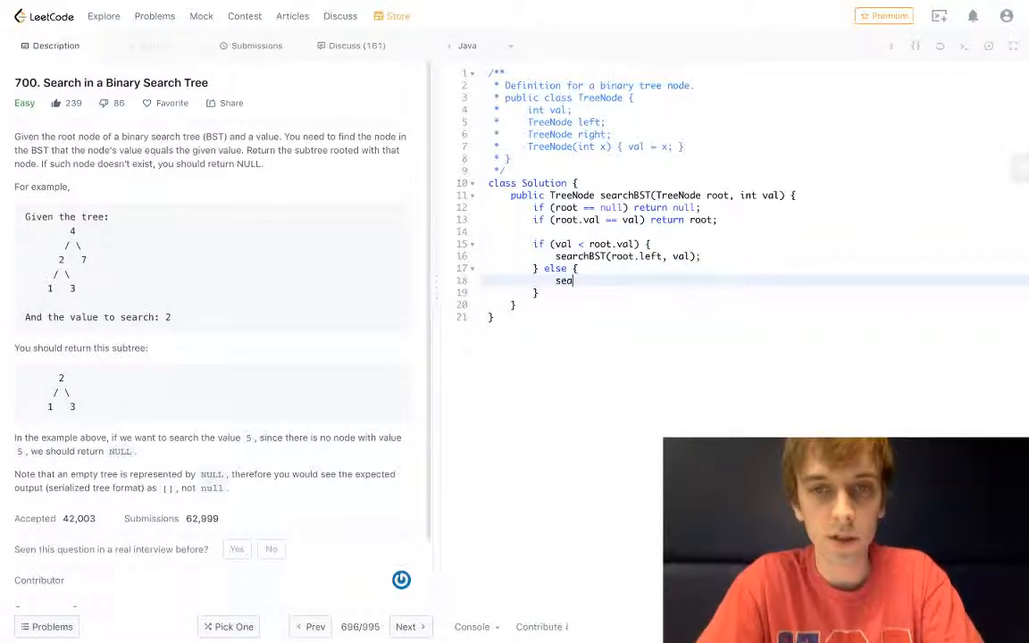
{"action": "type", "text": "rchBST(root.right, val)"}
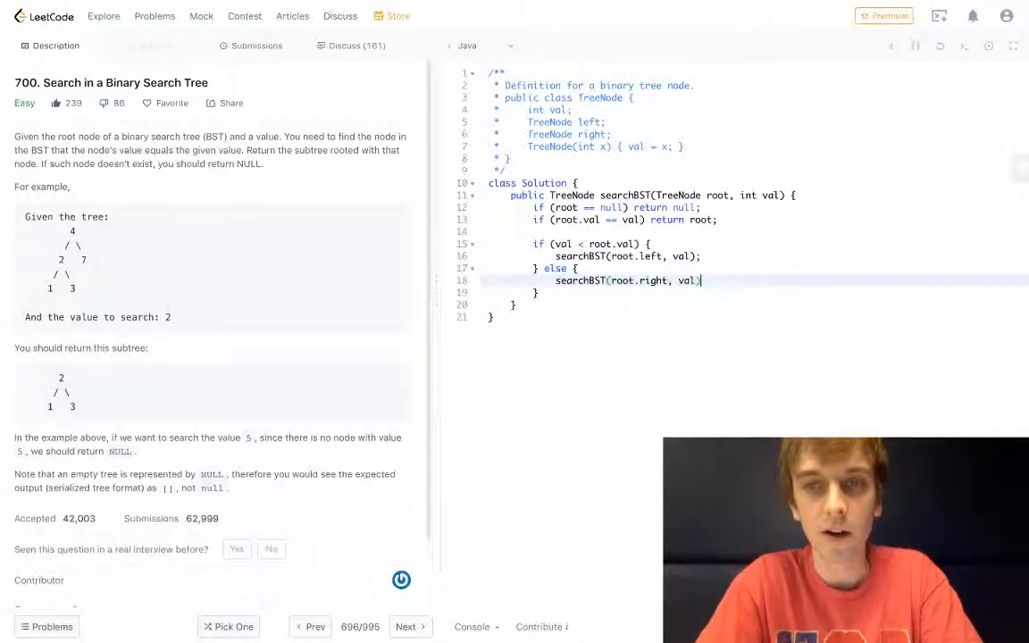
{"action": "type", "text": "return"}
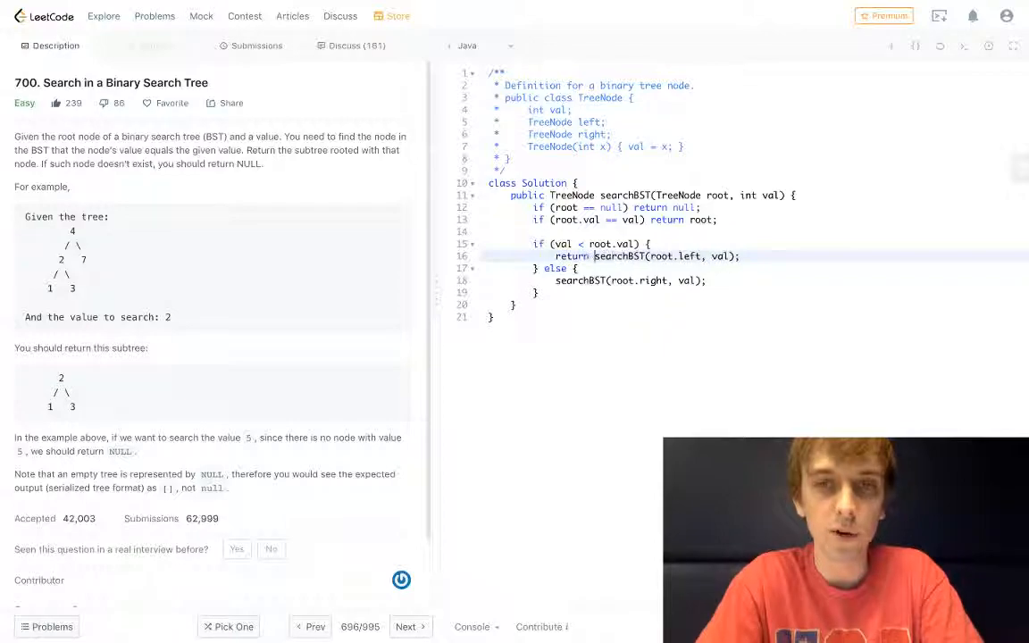
{"action": "type", "text": "return"}
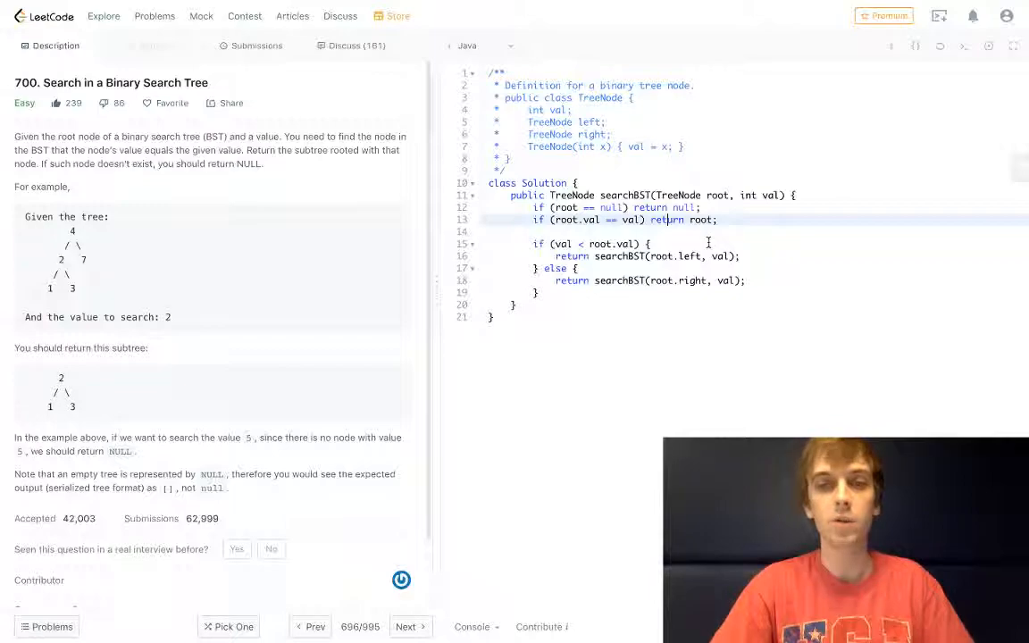
Submit the solution, see it accepted at 1 ms, and go back to the Description tab.
{"action": "left_click", "coordinate": [256, 46]}
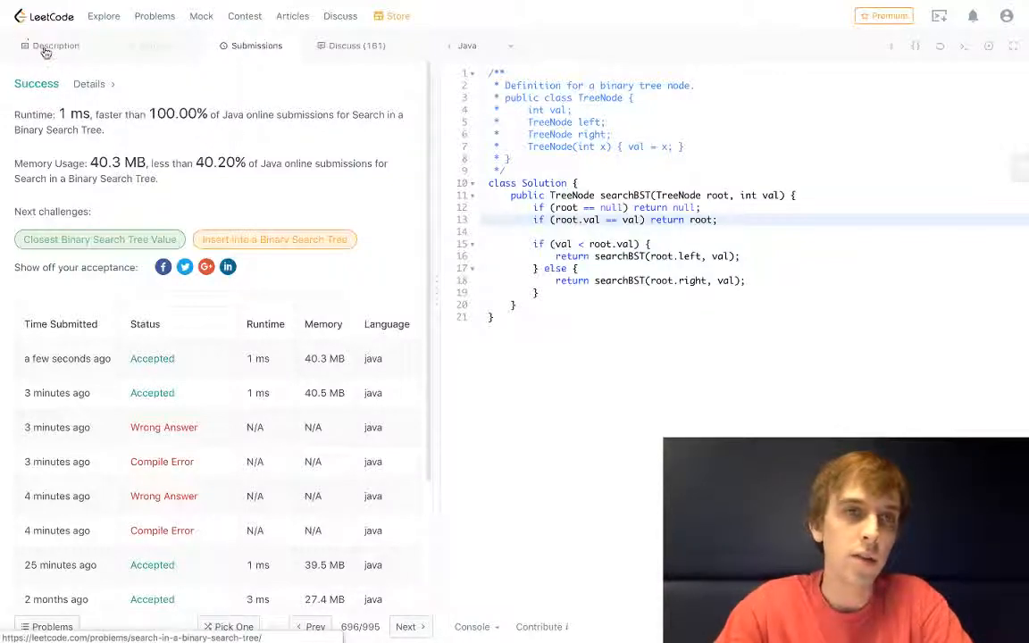
{"action": "left_click", "coordinate": [55, 46]}
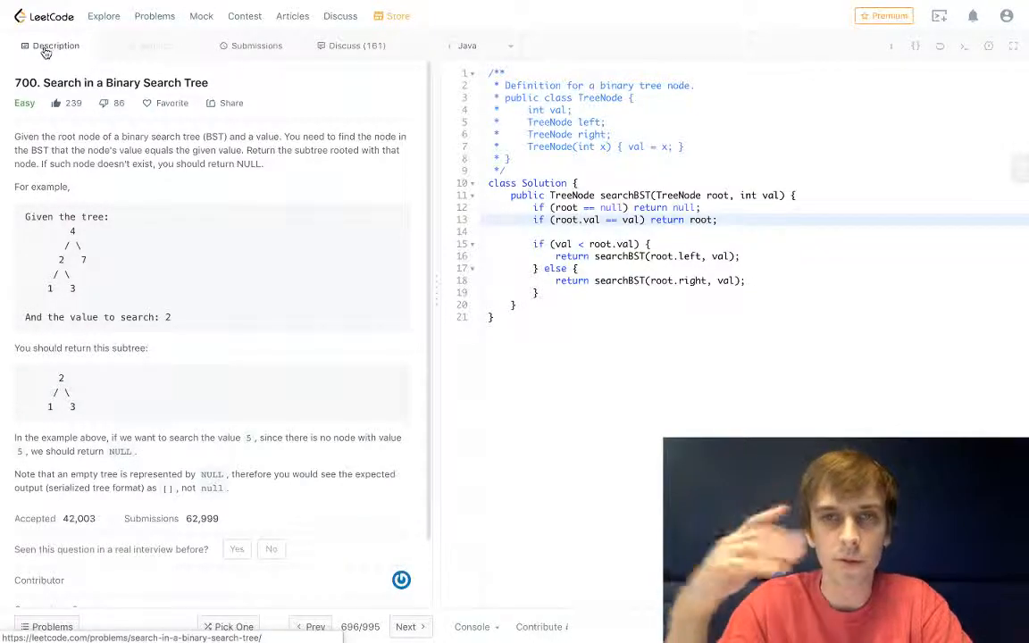